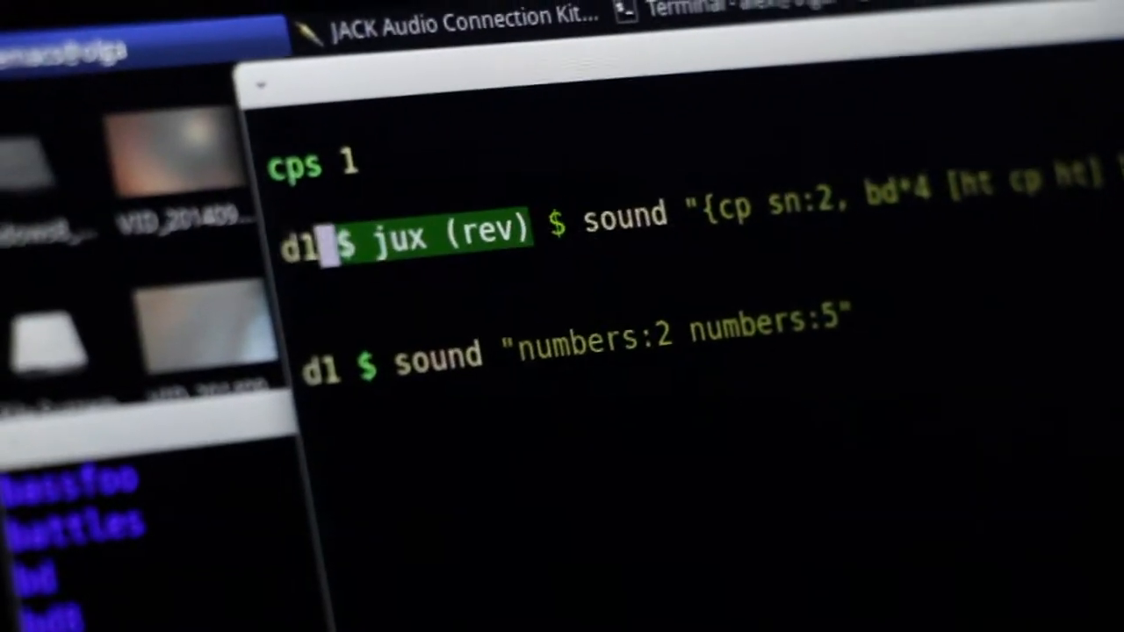
Swap jux (rev) through density (1/3) variants to jux (iter 4) on d1, hushing between tries.
type("density 2")
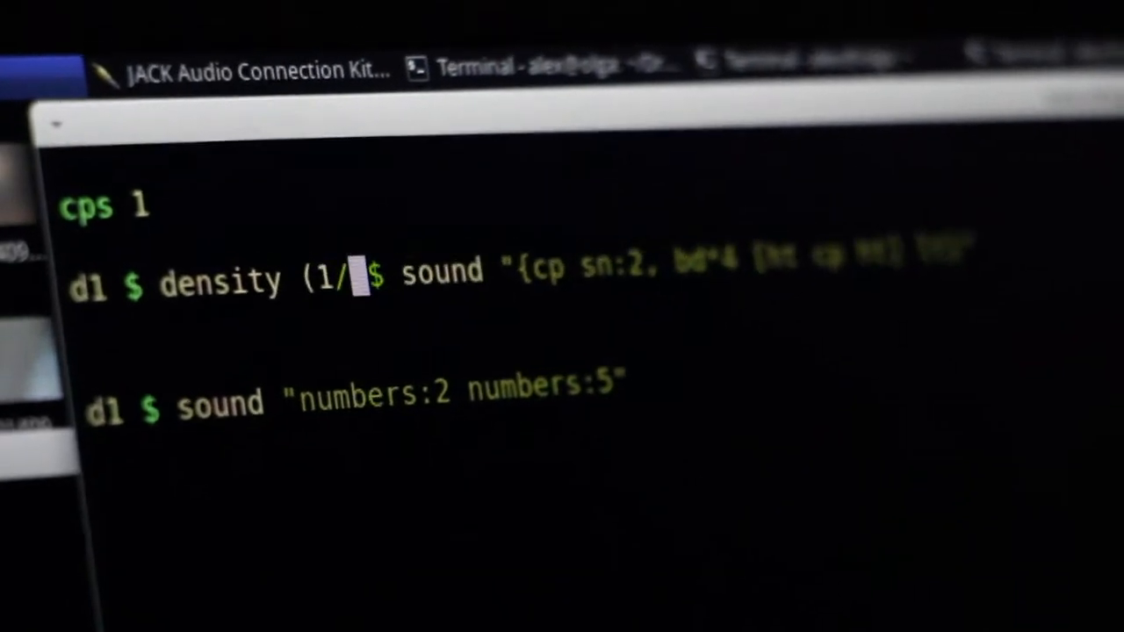
type("3)")
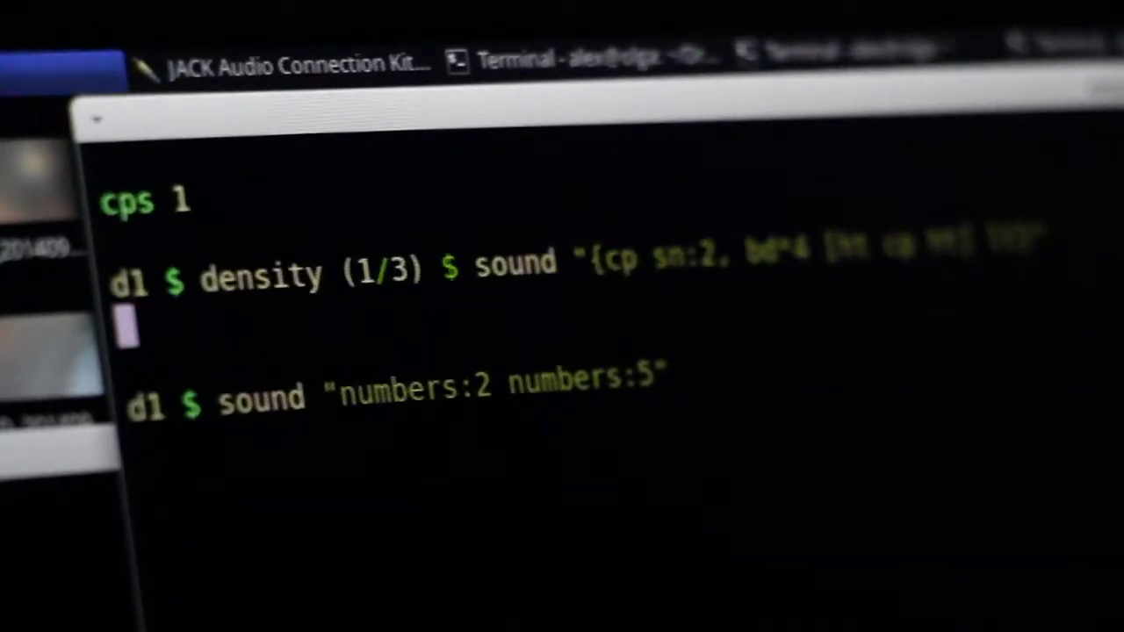
type("hush")
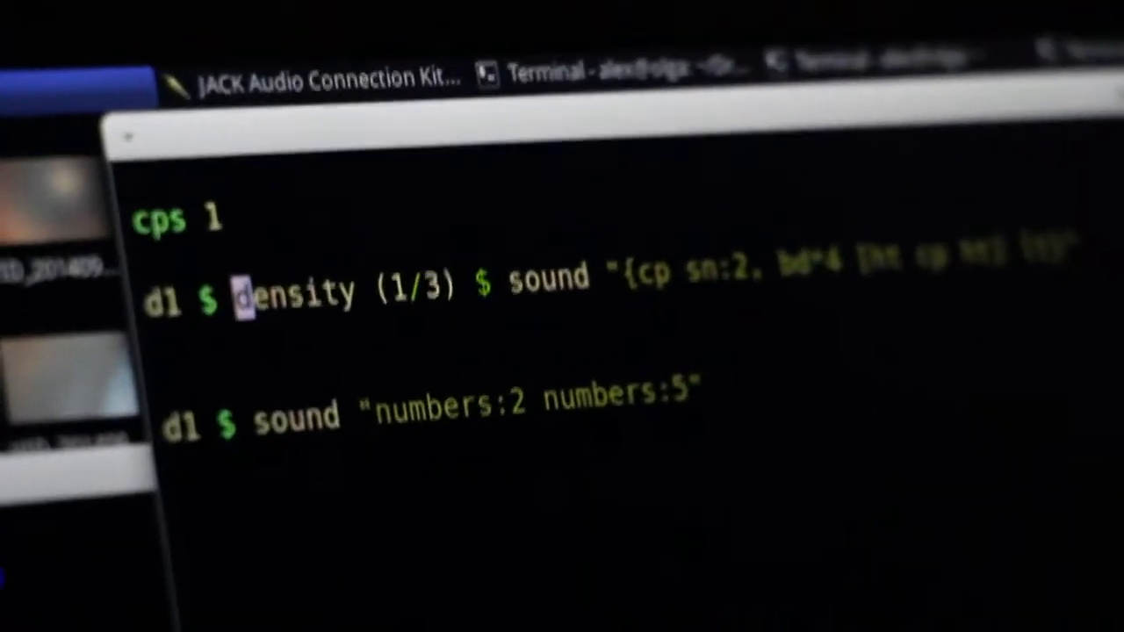
type("jux (")
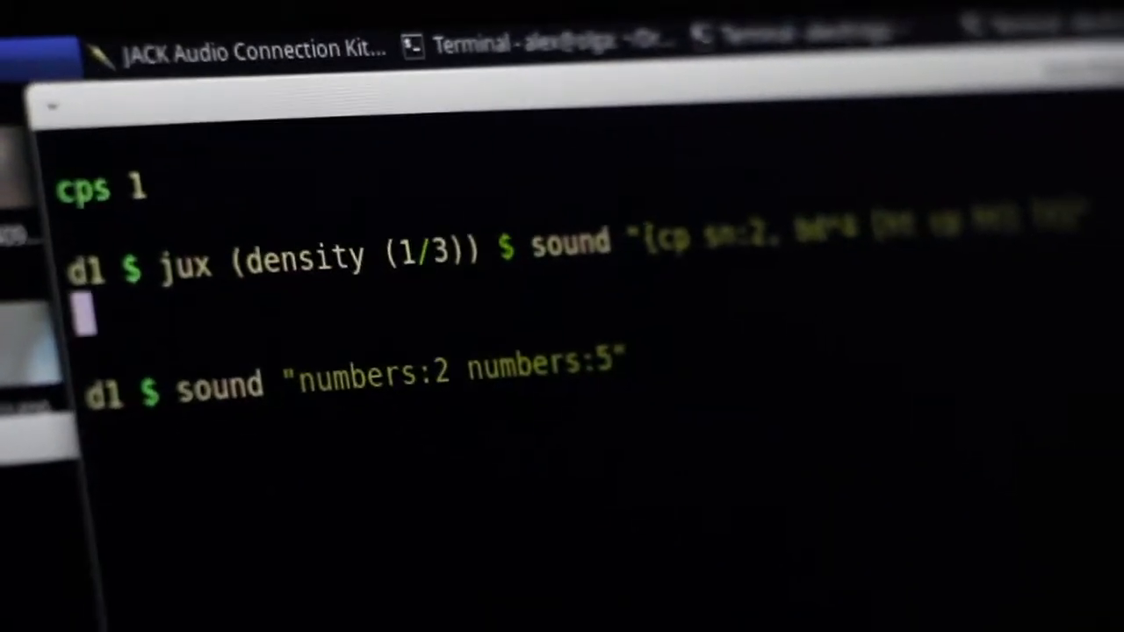
type("hush")
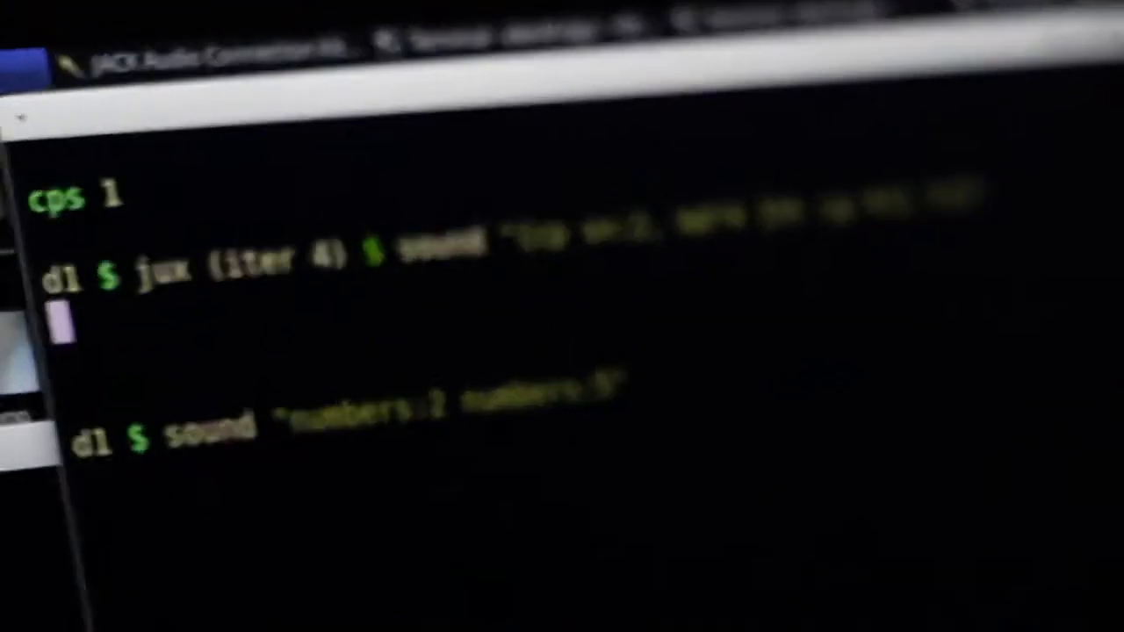
Add a |+| speed "2 8 16" line beneath the d1 drum pattern.
type("|+| spee")
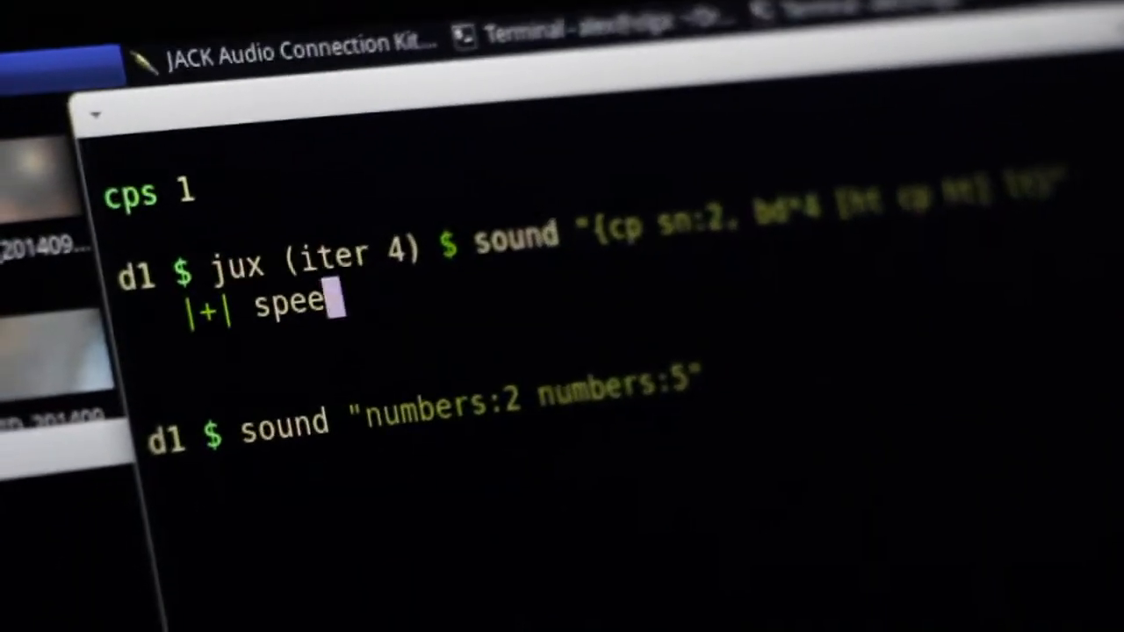
type("d \"2\"")
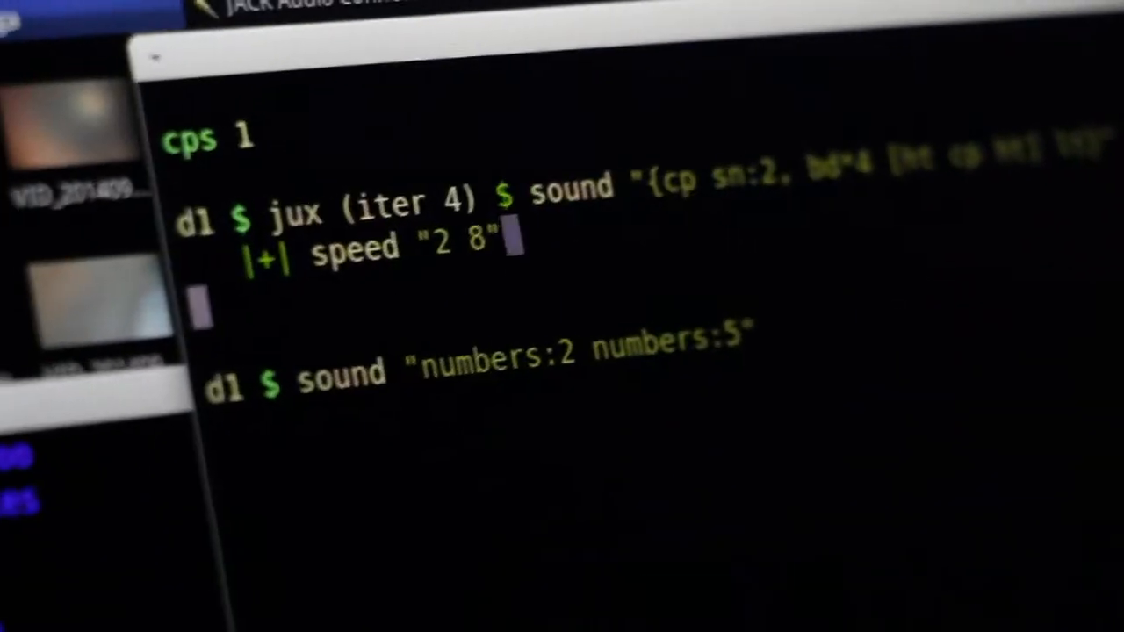
type("16")
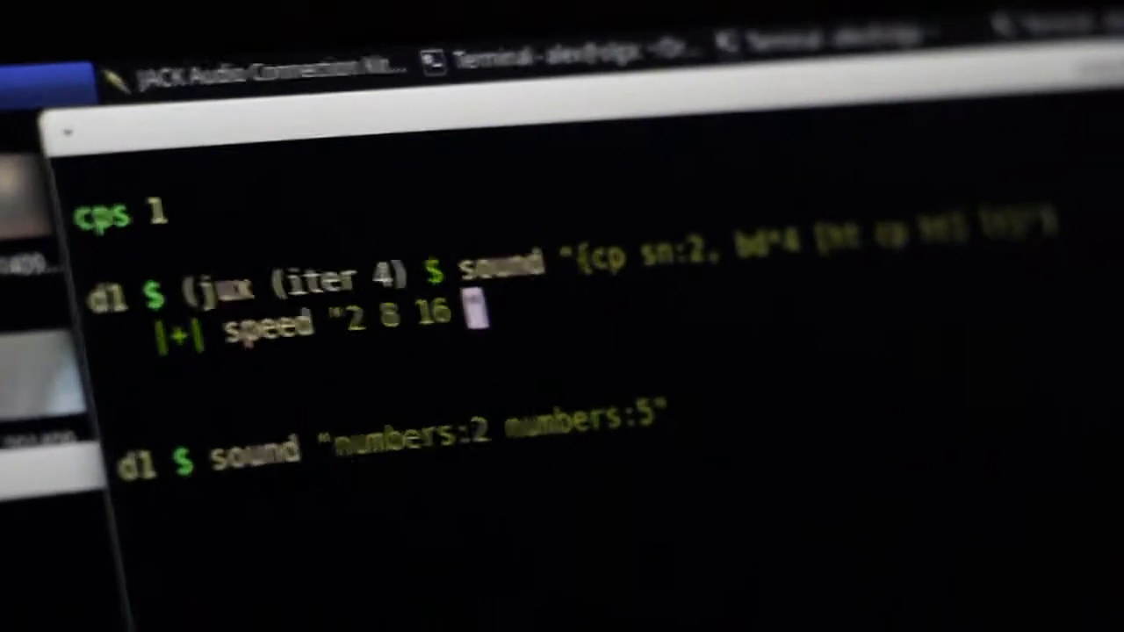
type("-2")
type("|+| vowel \"a e")
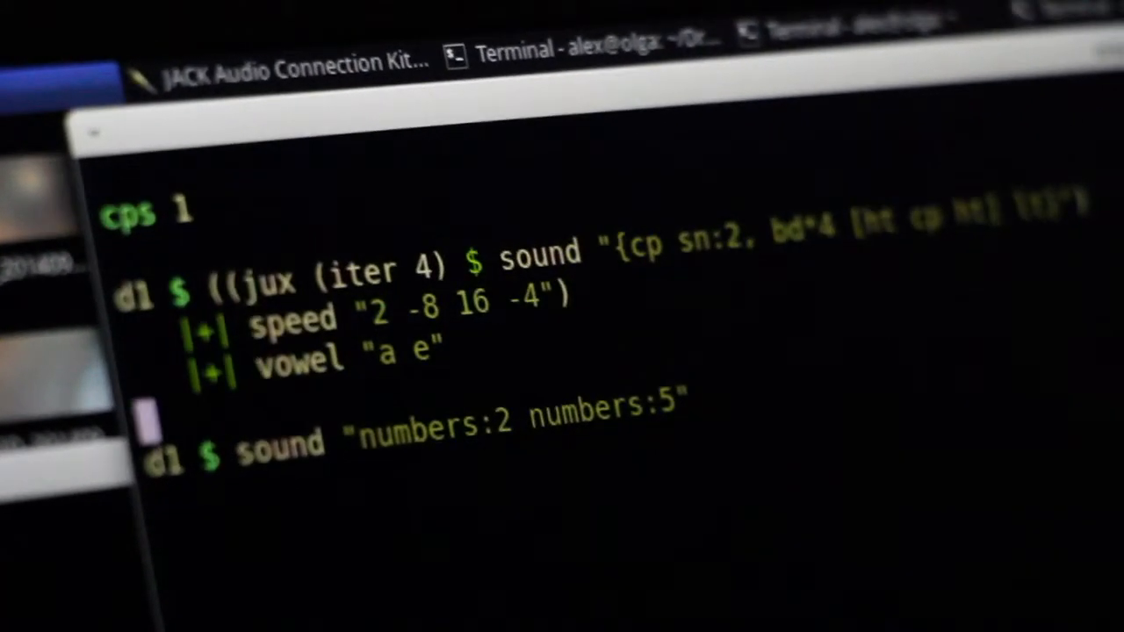
Hush playback, set speeds to "2 -8 16 -4" and add a |+| vowel "a e" line.
type("hush")
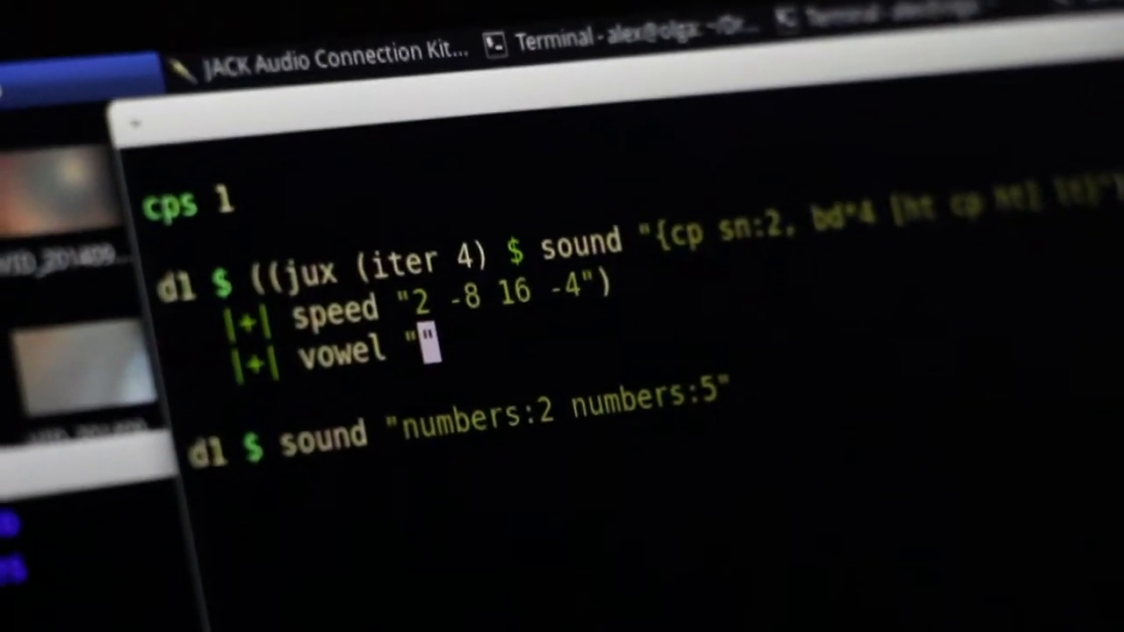
type("o")
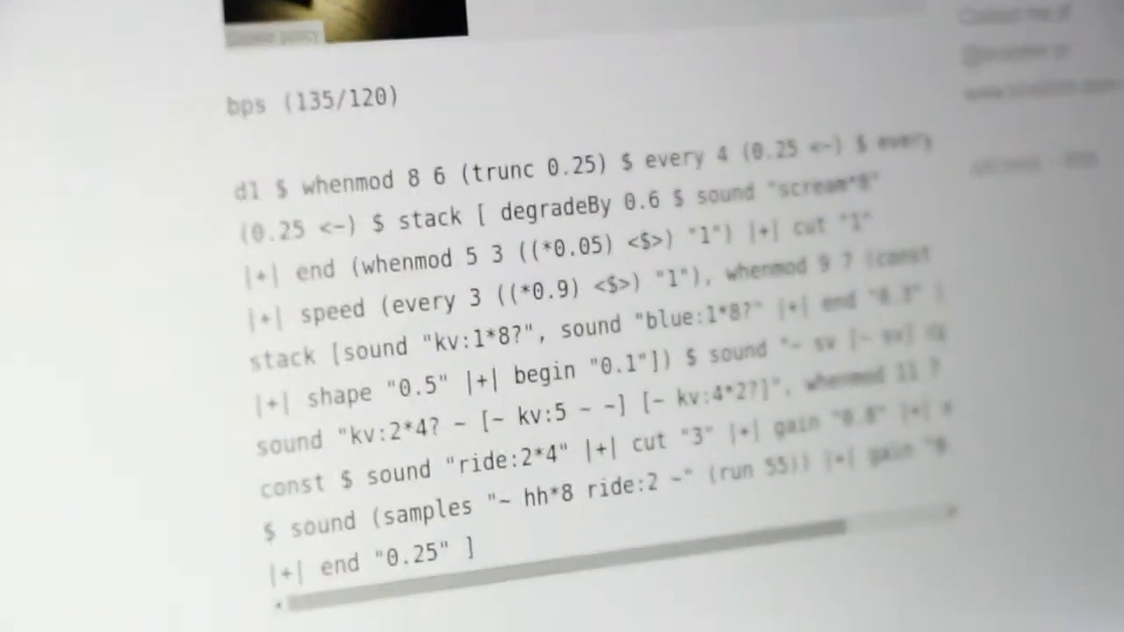
Scroll the Pattern 361 post and start its SoundCloud track.
scroll("up", 3)
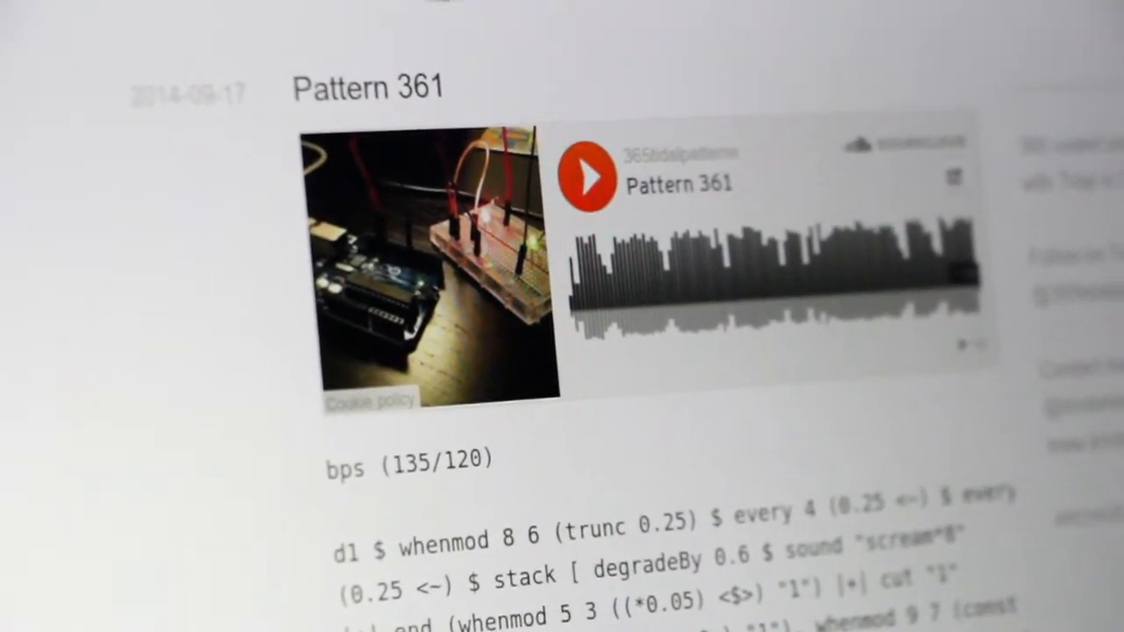
left_click(589, 171)
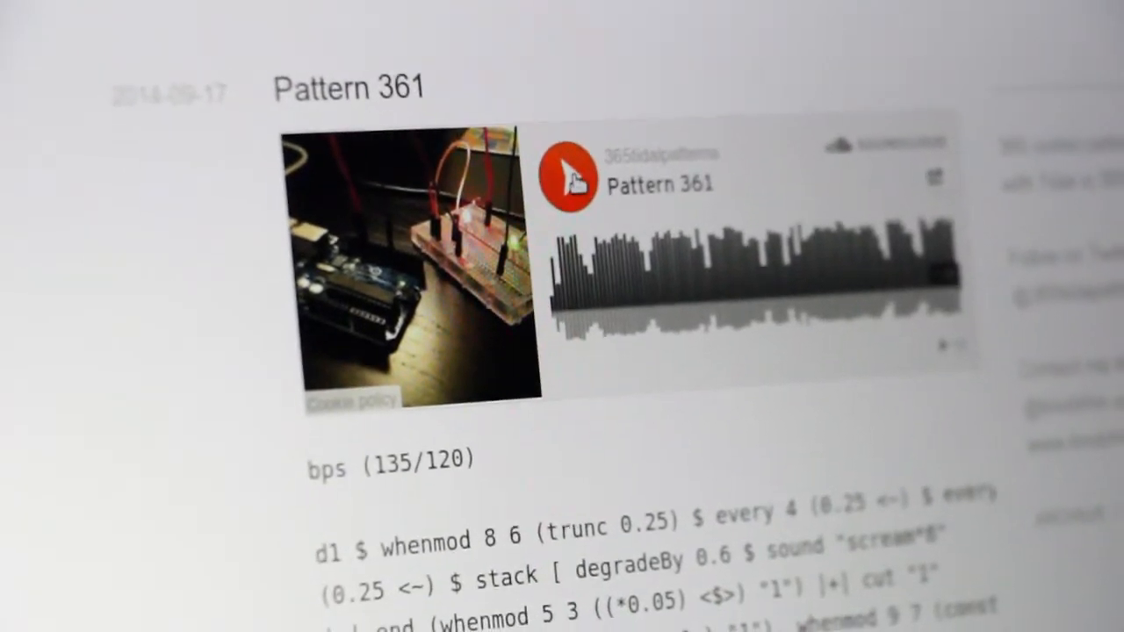
left_click(575, 173)
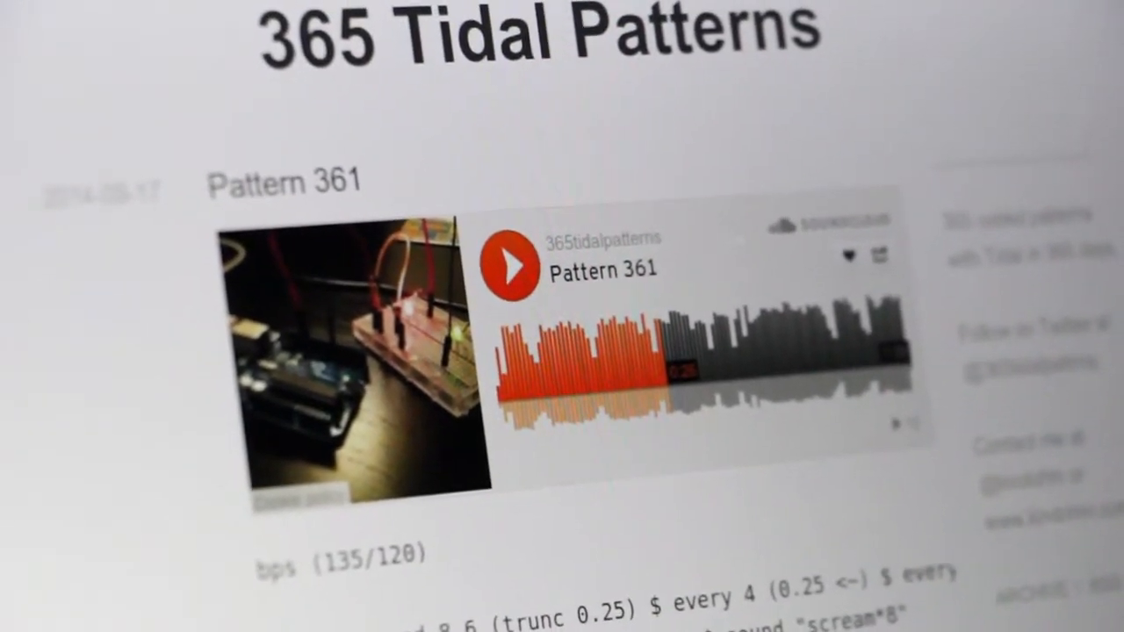
scroll("down", 3)
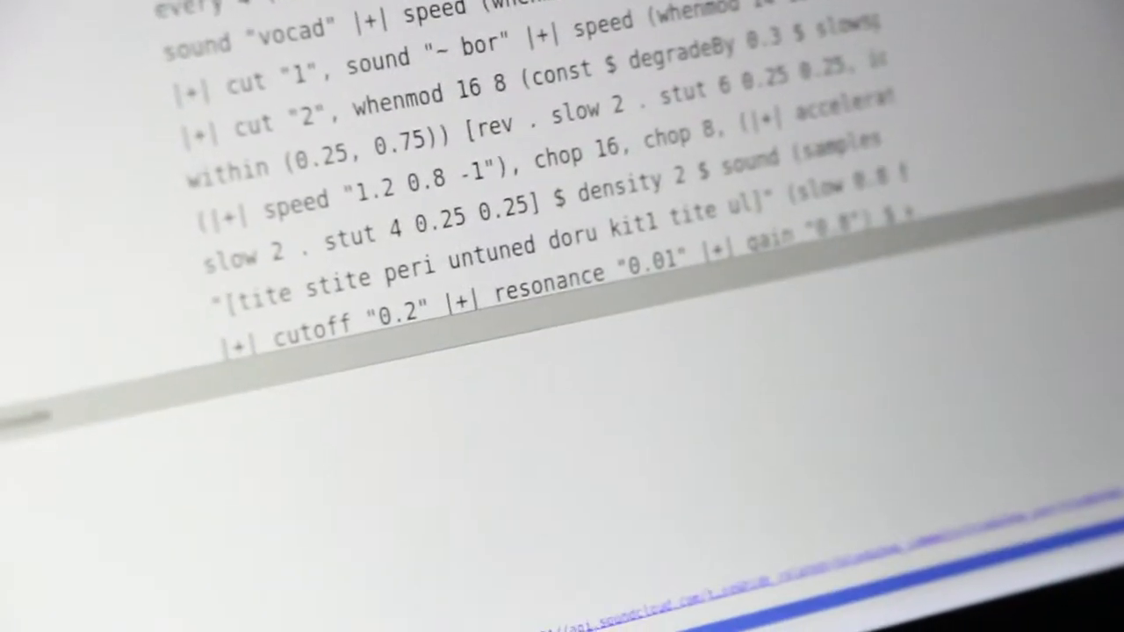
Wrap the d1 drum line in every 3 (0.25 <~) $ before jux (iter 4).
scroll("down", 3)
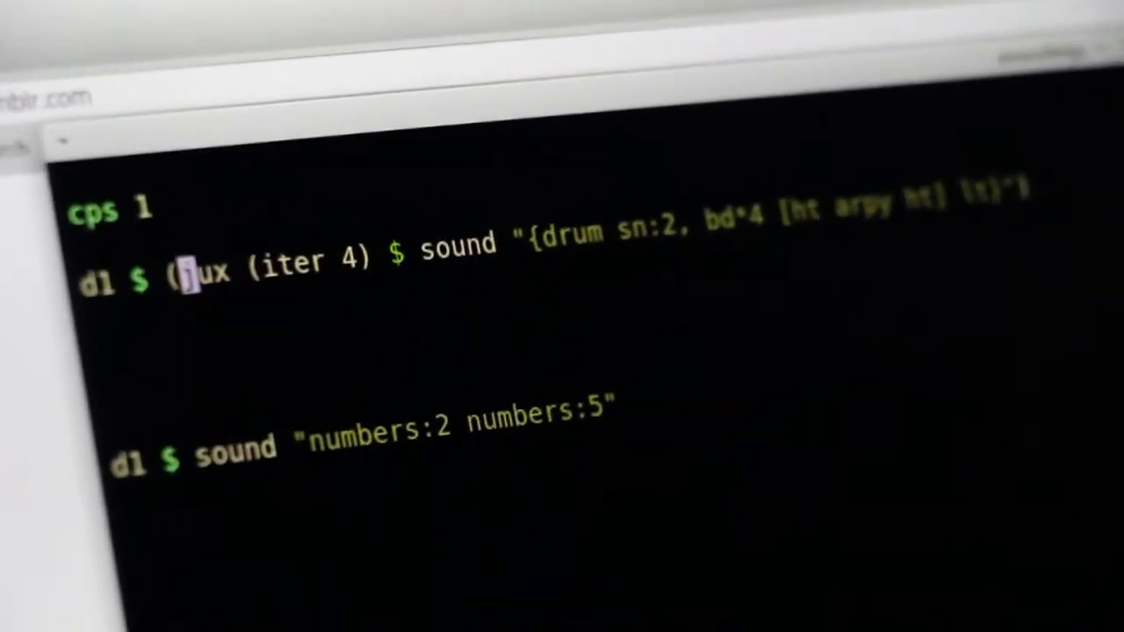
type("every 3 () $")
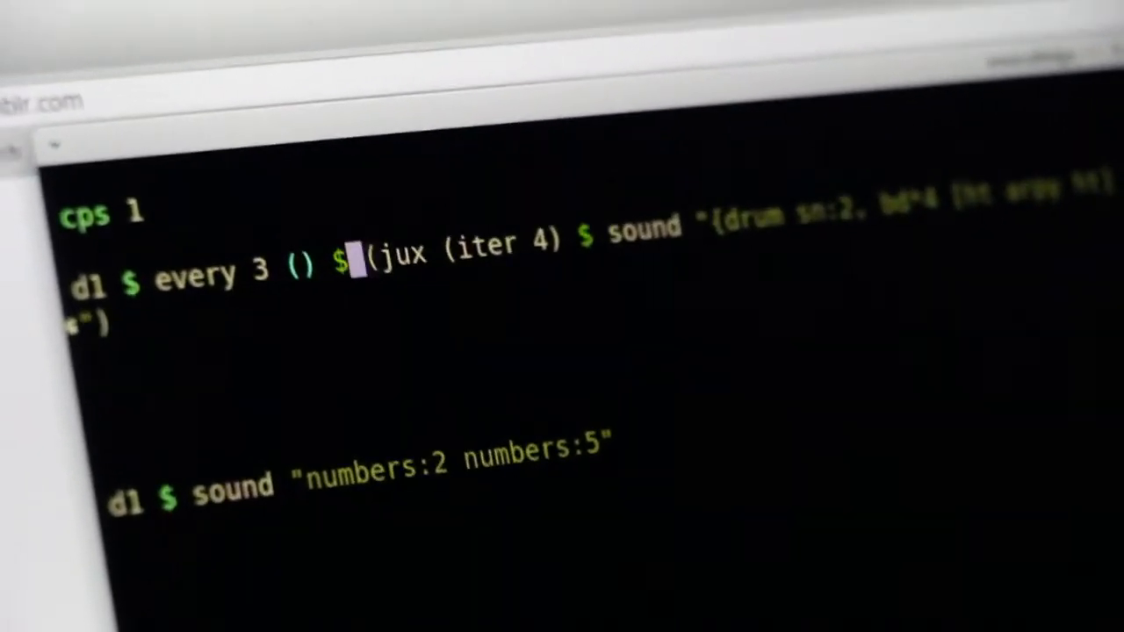
type("0.25 <~")
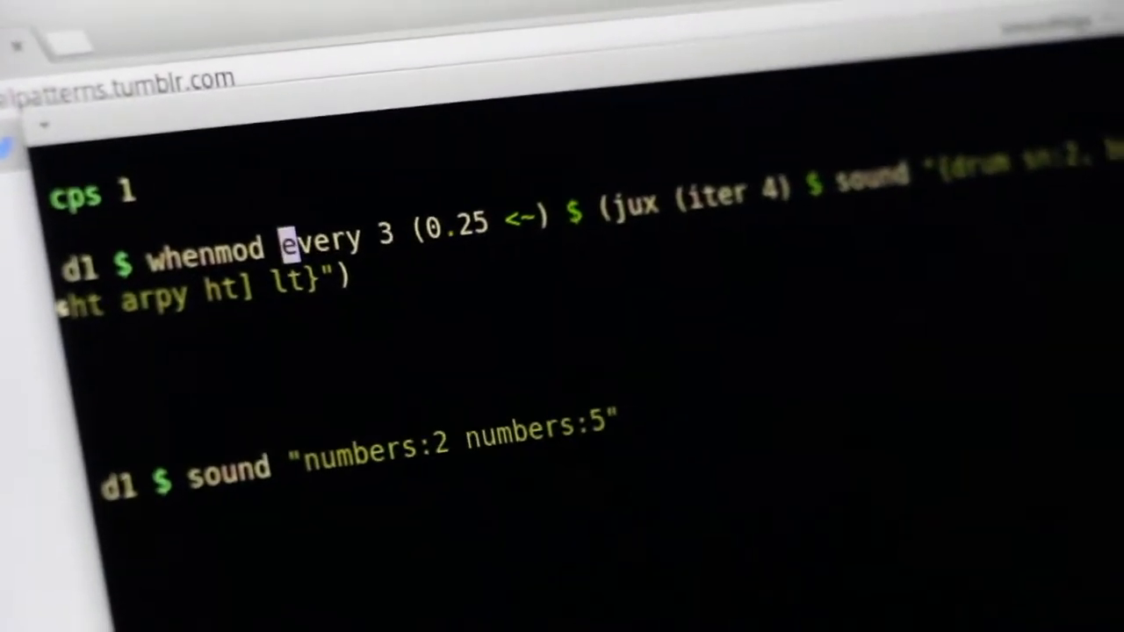
Prefix whenmod 8 4 (superimpose (density 2)) $ and add an |+| end "0.4" line.
type("8 4 (")
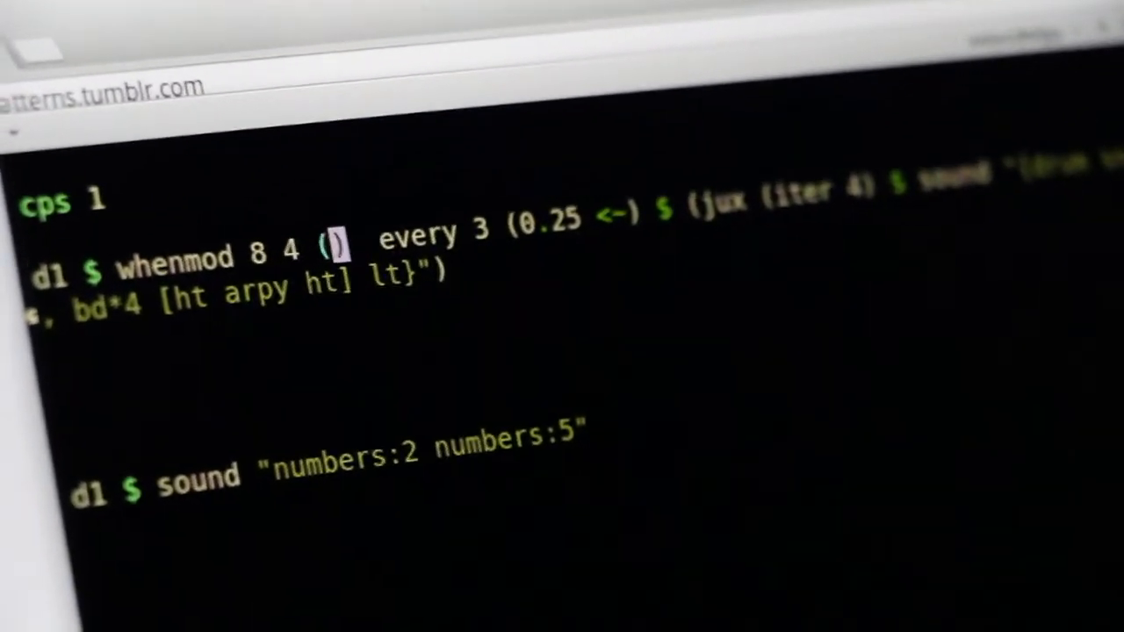
type("superimpose")
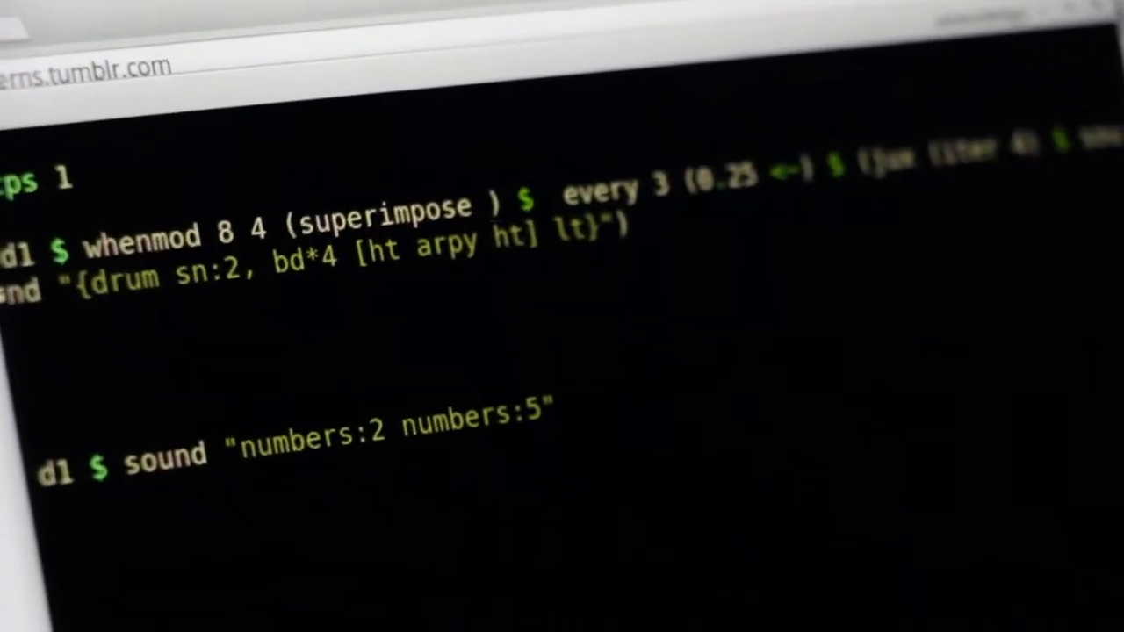
type("(density 2")
type("|+|")
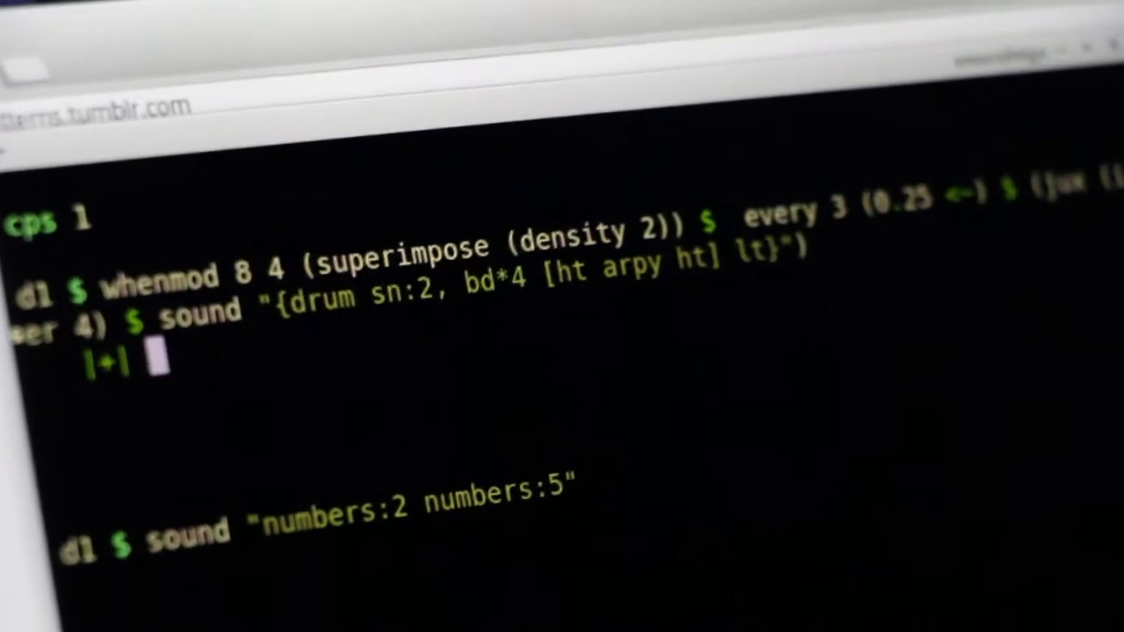
type("end \"0.4\"")
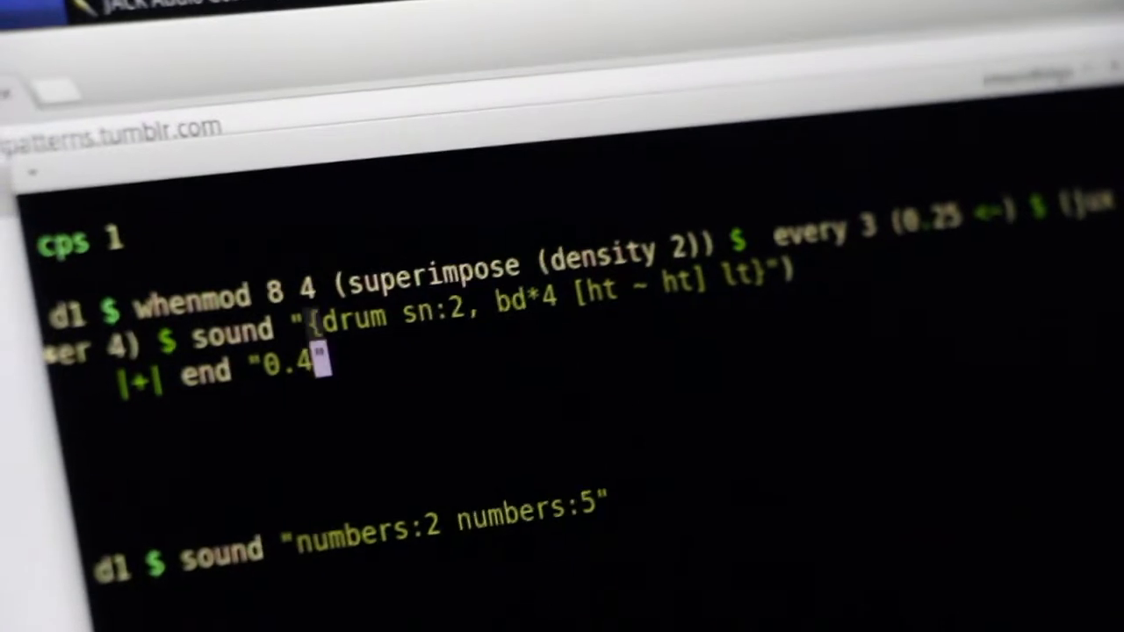
Add a |+| speed "1 -1" line below the end modifier.
type("|+| speed")
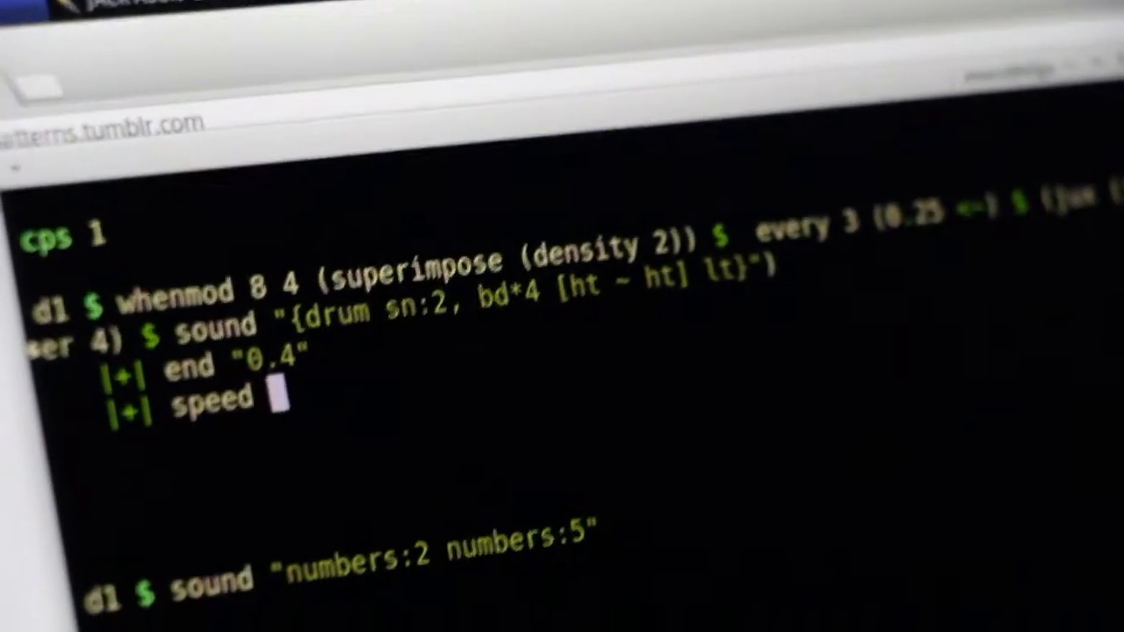
type("\"1")
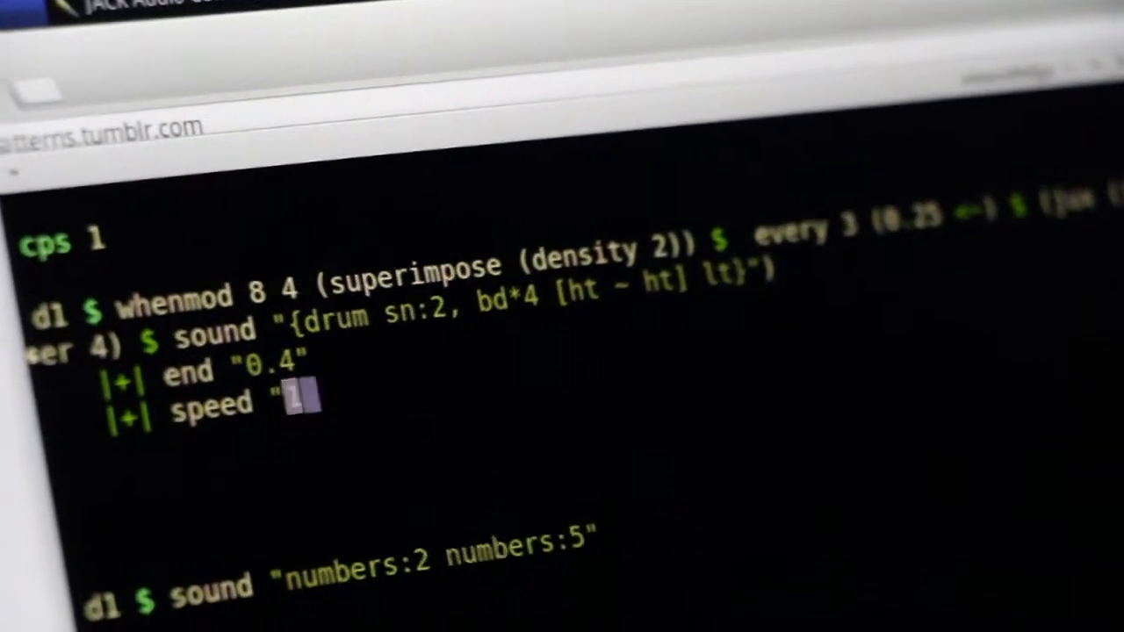
type("-1")
left_click(575, 281)
type(" $ whenmod 16 8 (")
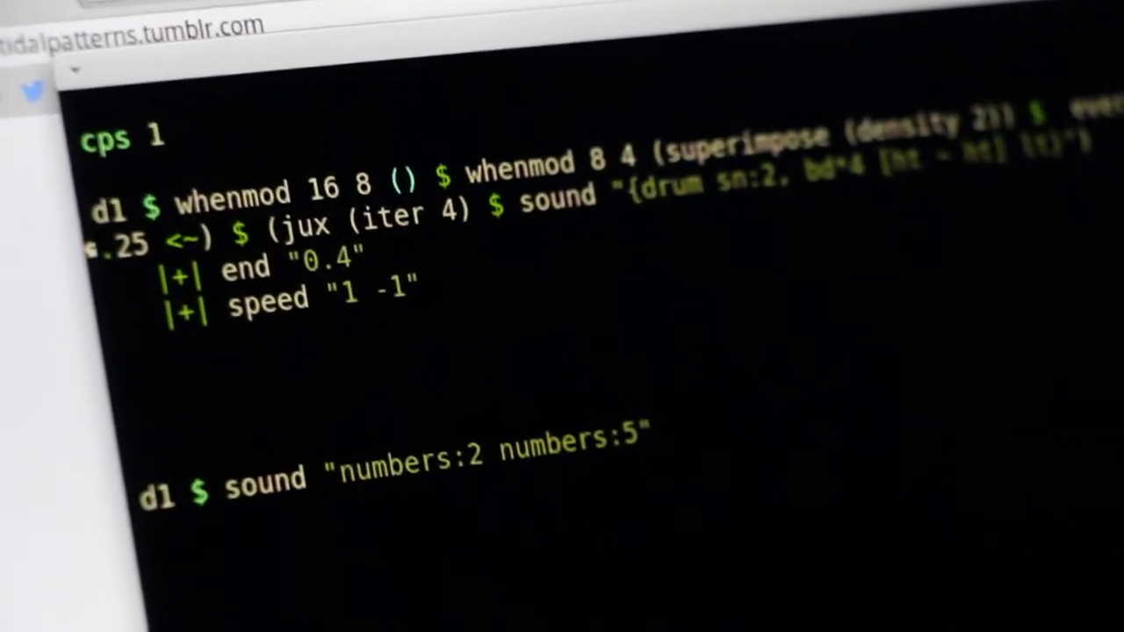
Fill the outer wrapper with whenmod 16 8 (append $ sound "jvbass*4") $.
type("append \"arp")
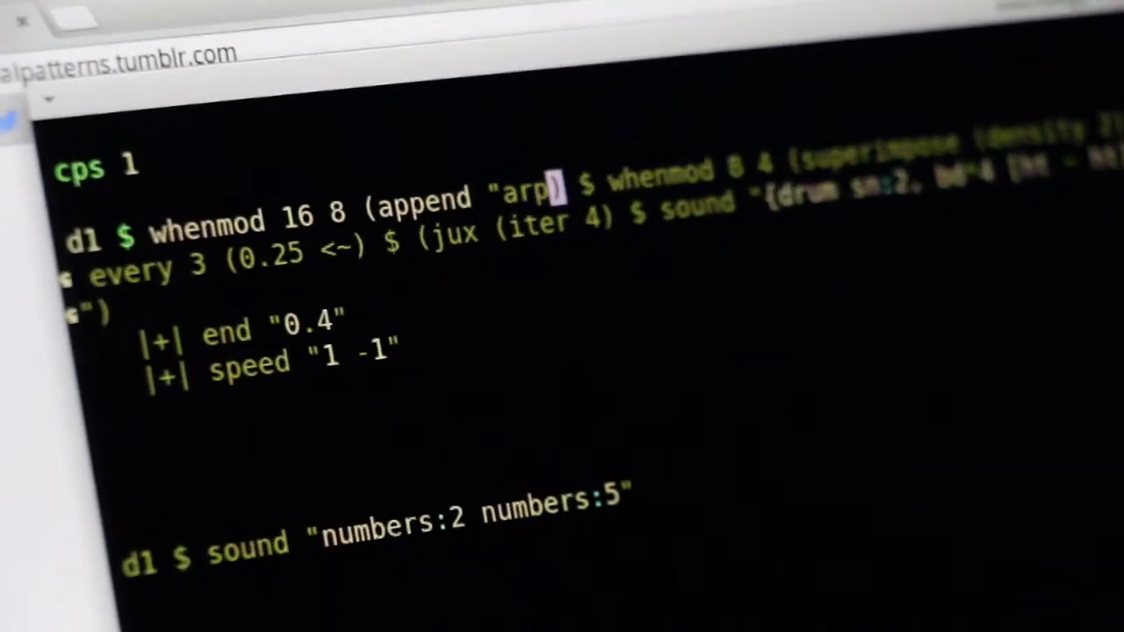
type("jcb")
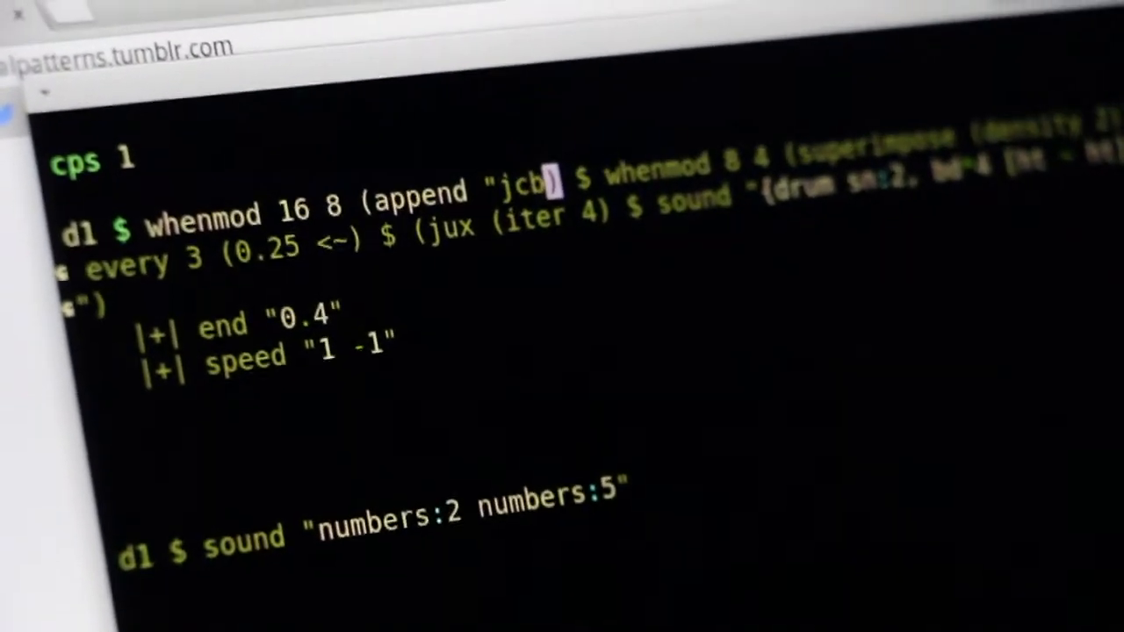
type("jvbass")
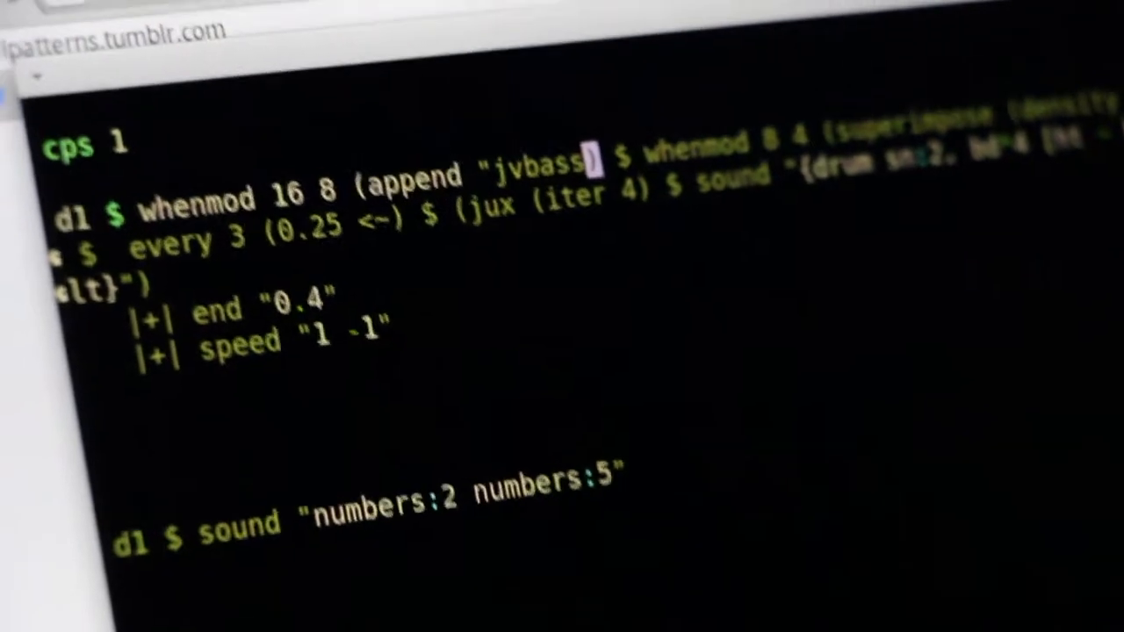
type("*4")
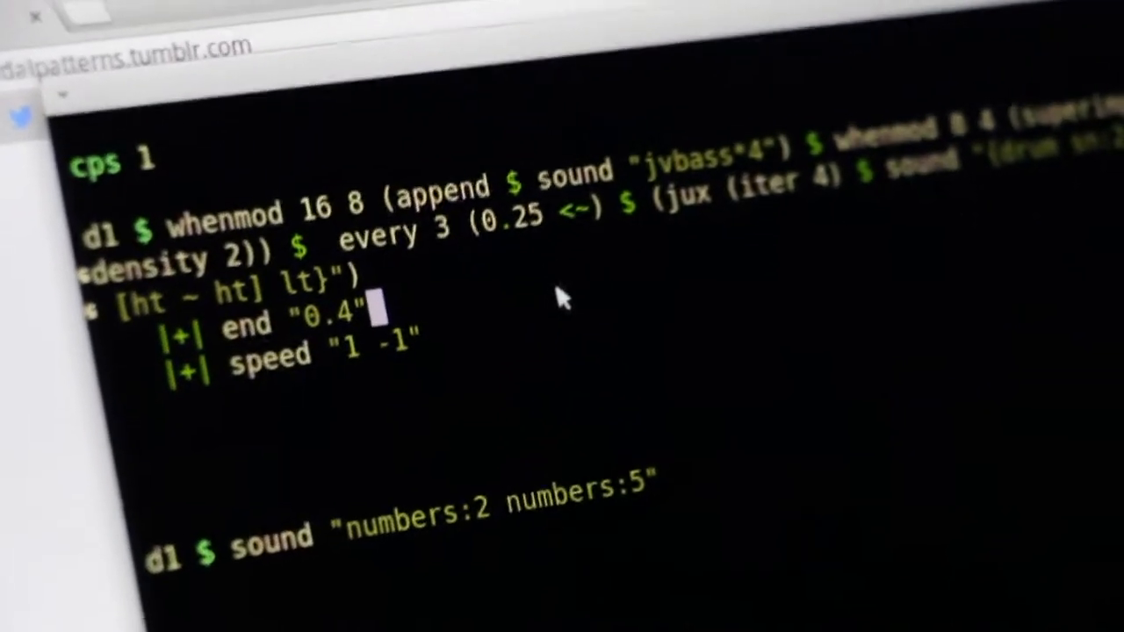
Change the drum speed pattern to "[1 2 -1]/3".
type("2")
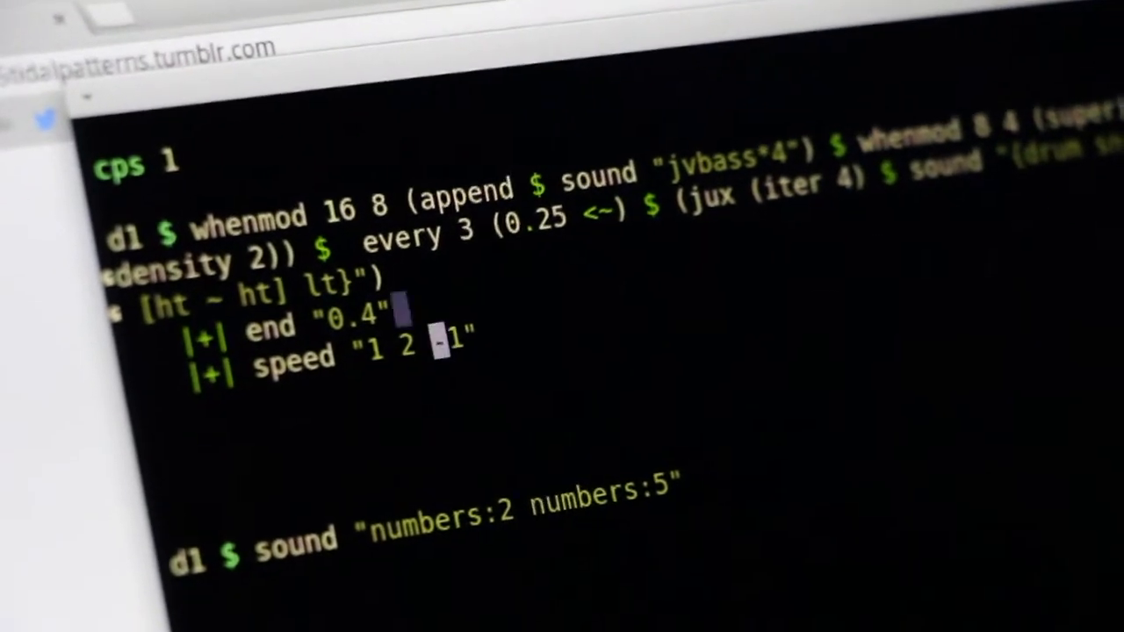
type("[1 2 -1]/3")
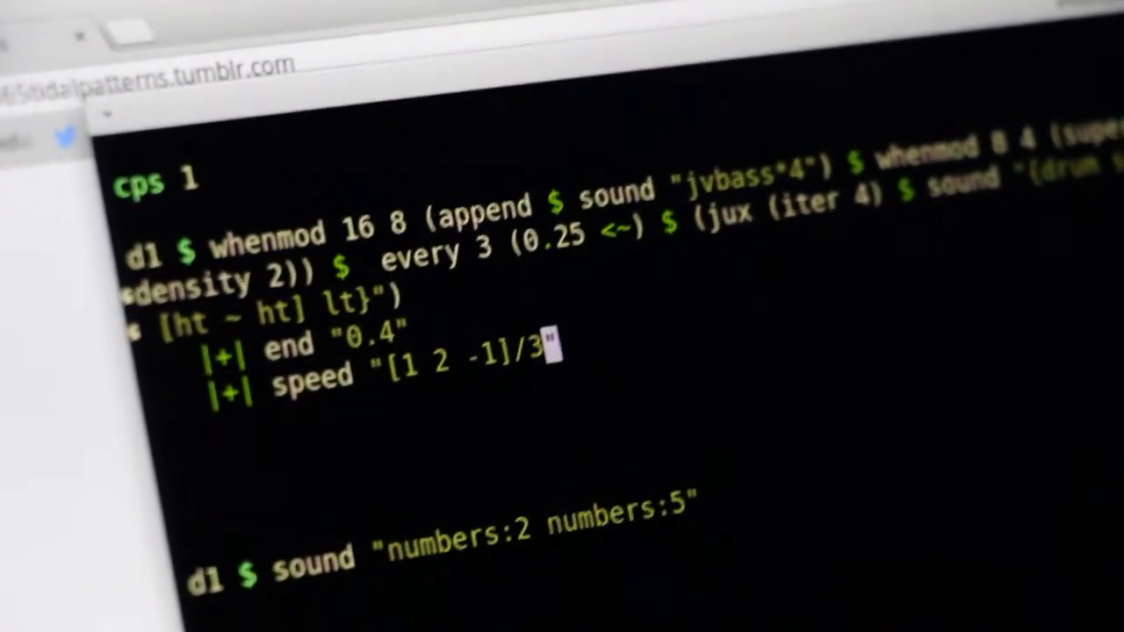